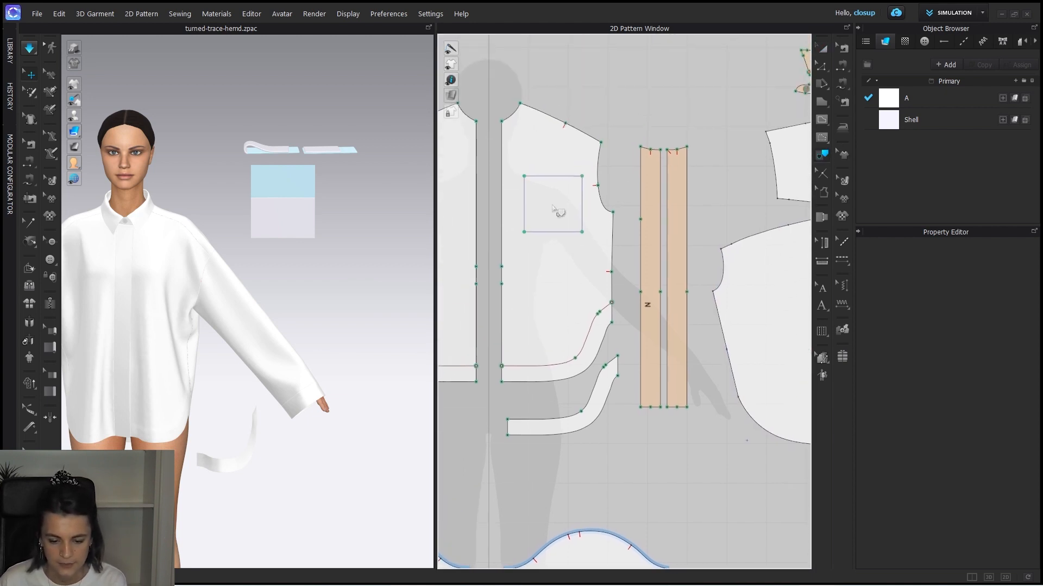
Trace the drawn pocket rectangle as internal lines on the shirt front panel.
right_click(557, 210)
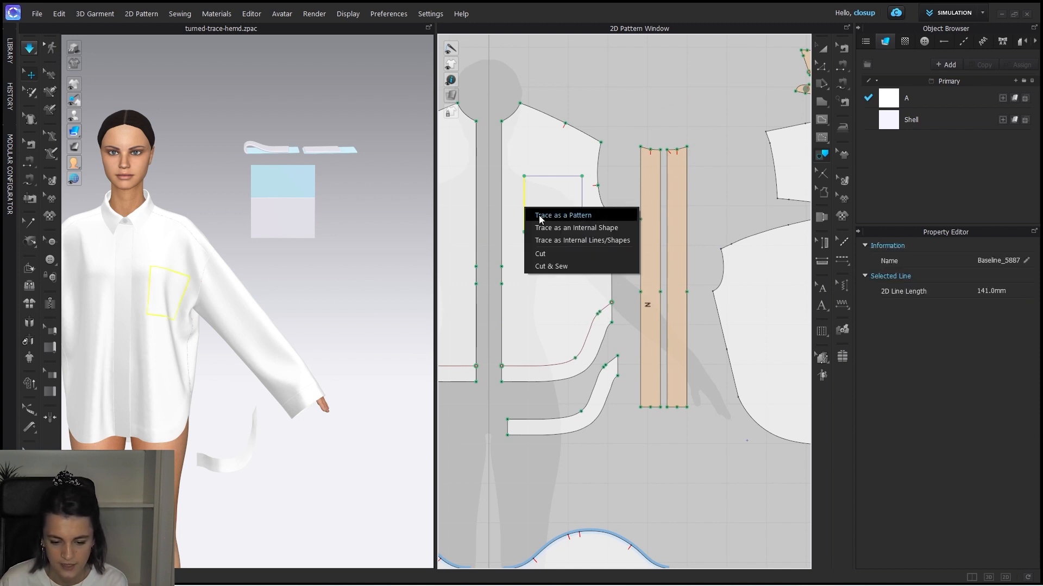
mouse_move(602, 246)
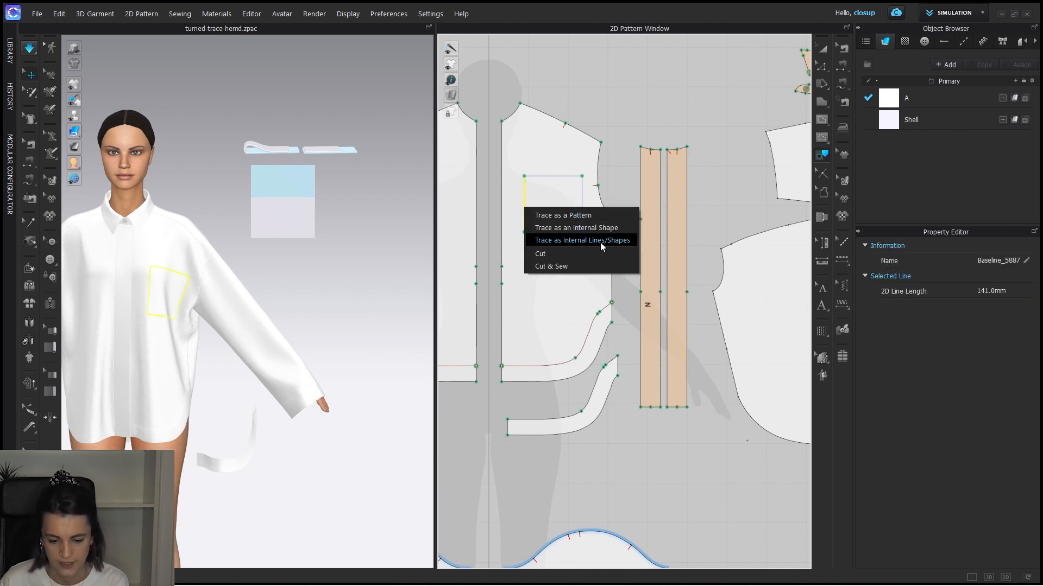
left_click(581, 240)
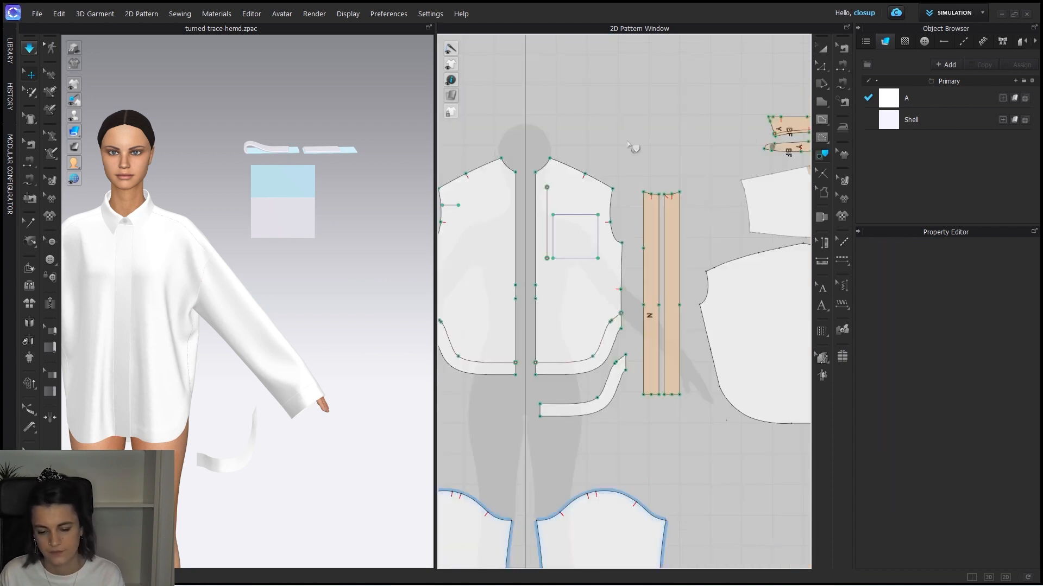
mouse_move(591, 213)
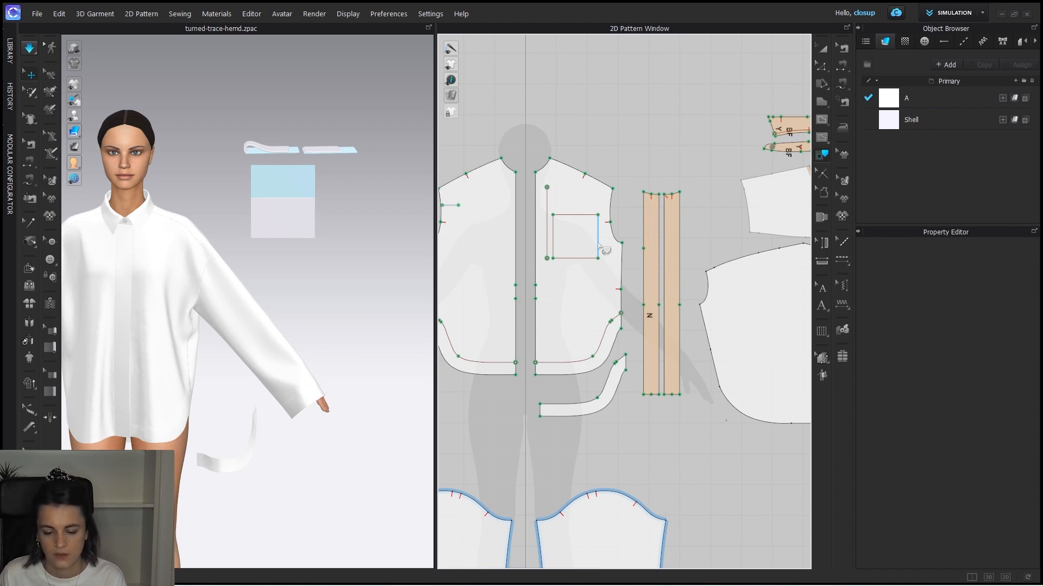
Trace the pocket rectangle outline into its own square pattern piece.
left_click(573, 237)
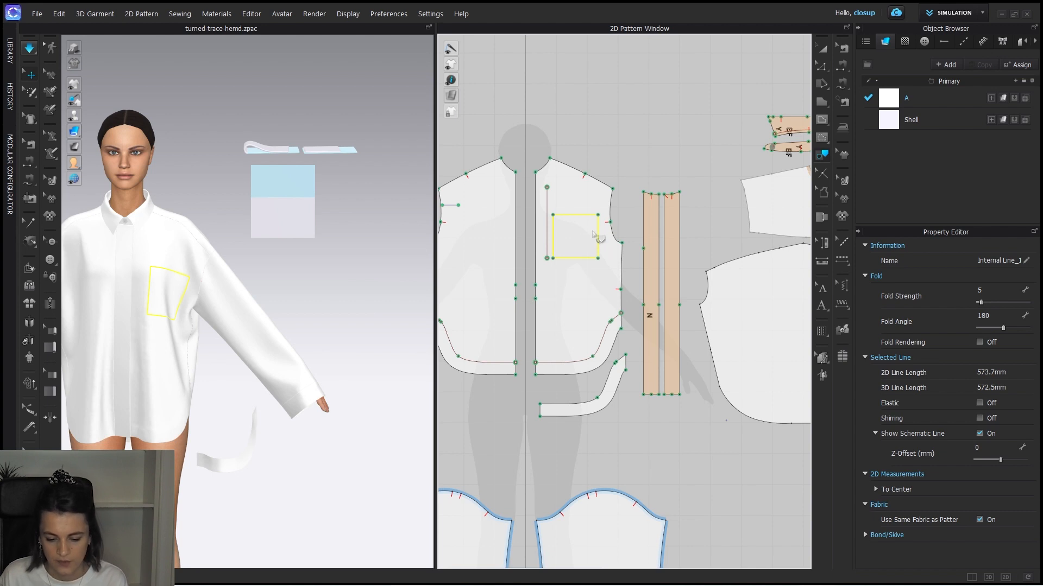
right_click(593, 236)
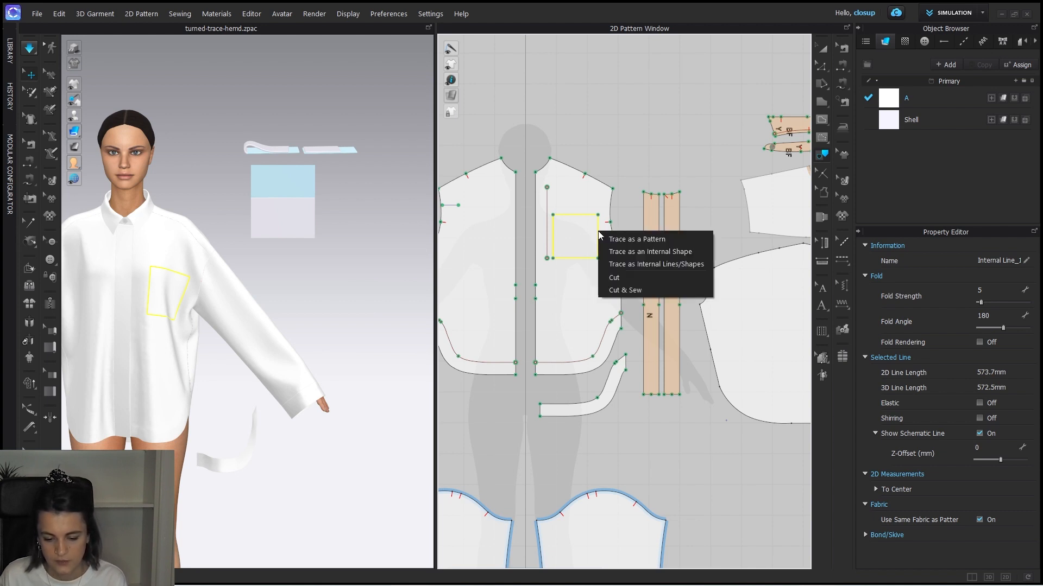
mouse_move(628, 239)
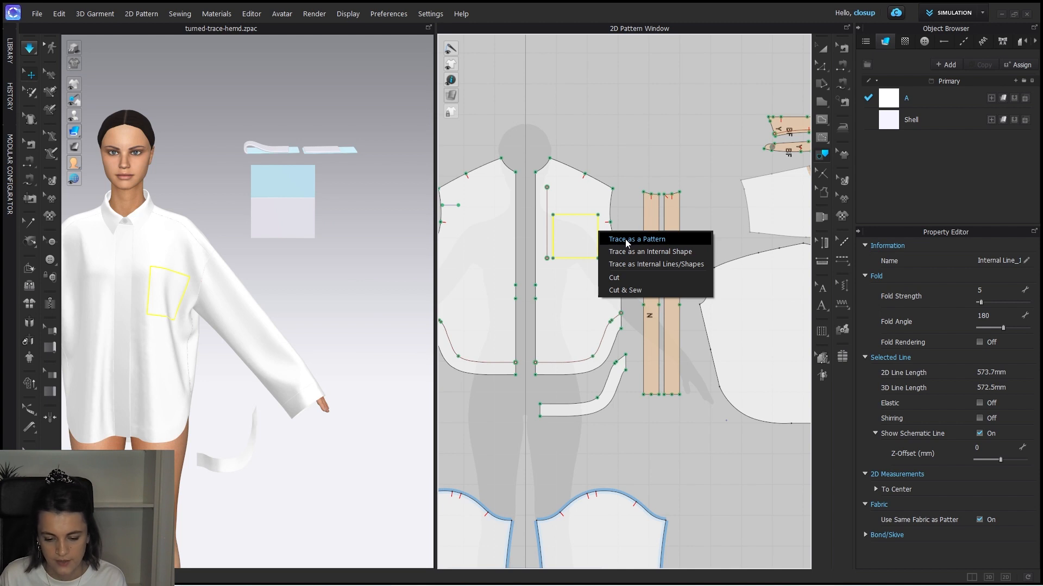
left_click(637, 239)
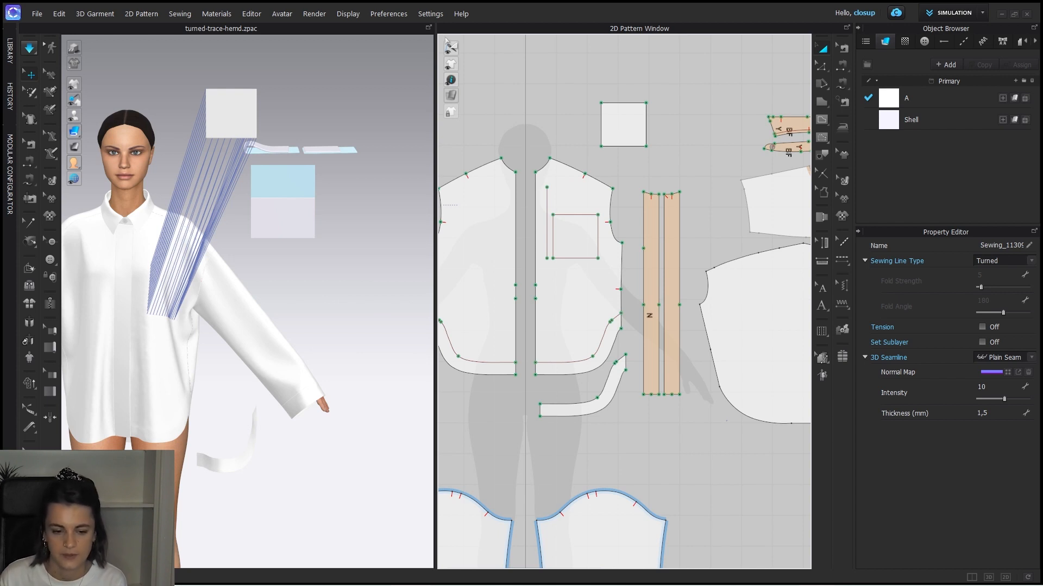
Select the new square pocket pattern piece.
left_click(623, 124)
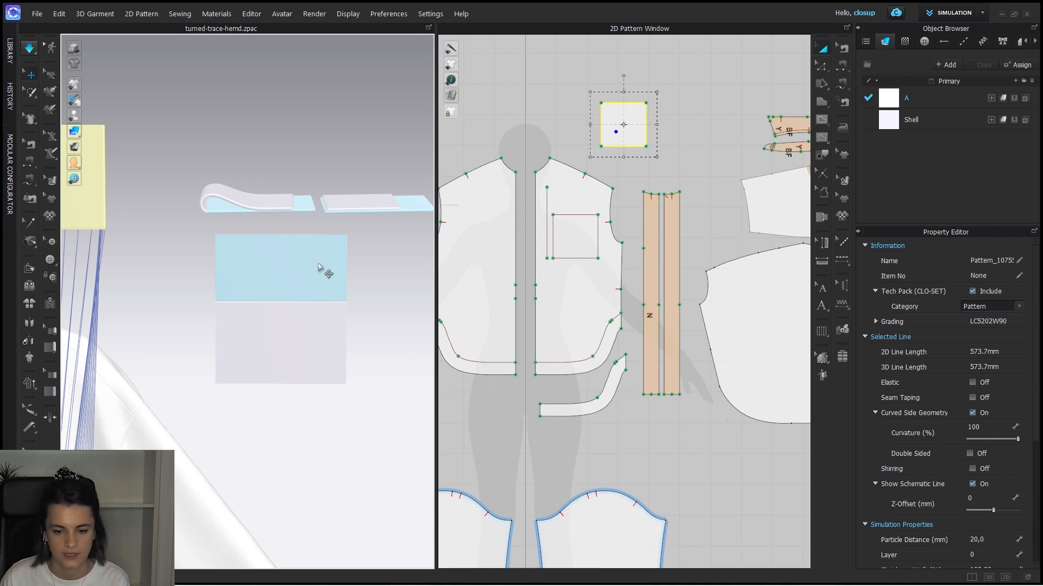
mouse_move(294, 265)
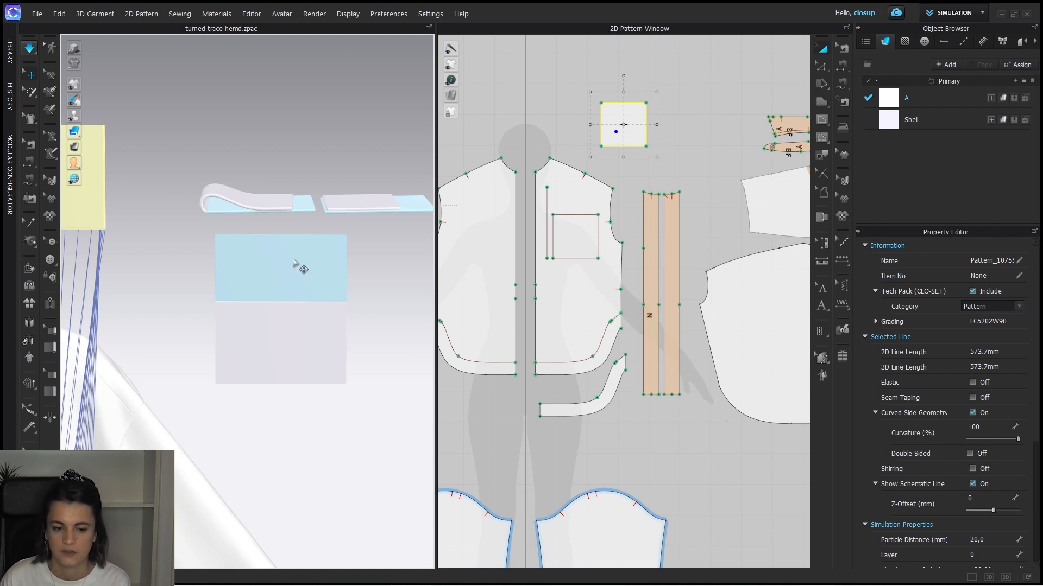
mouse_move(233, 204)
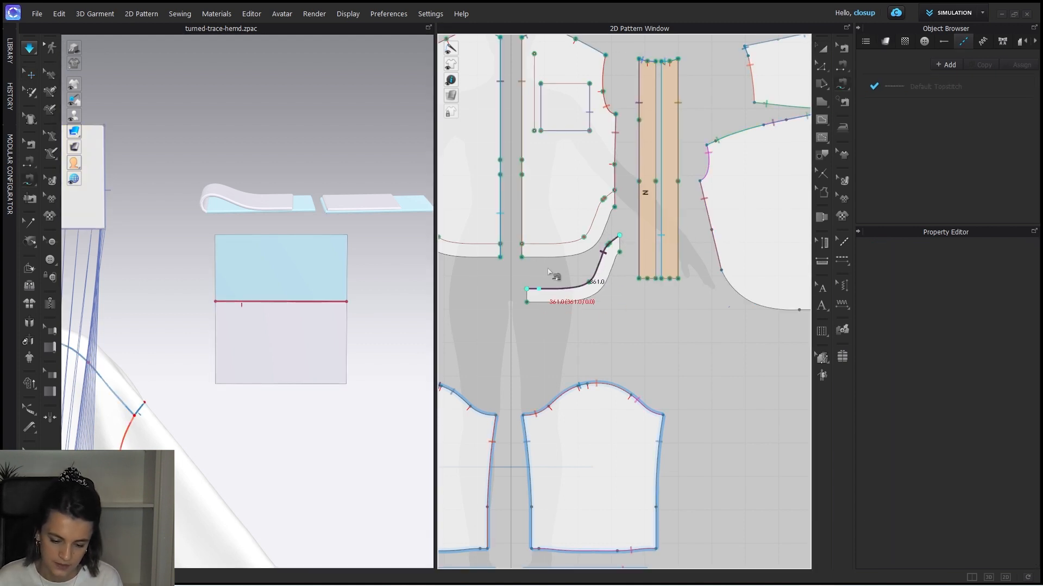
Finish sewing the facing curve to the front hem and make it a Turned seam.
left_click(618, 226)
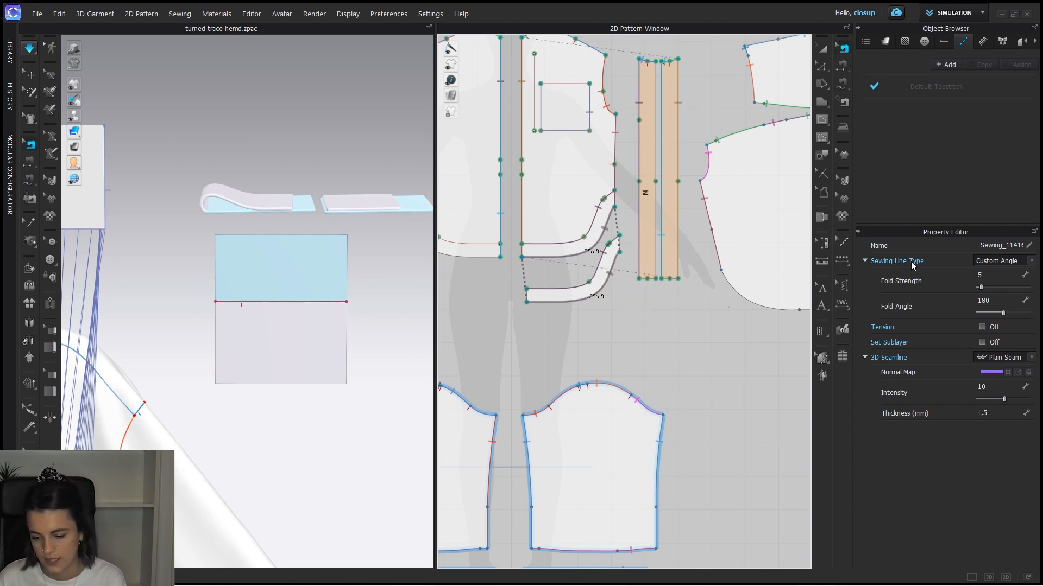
left_click(1030, 261)
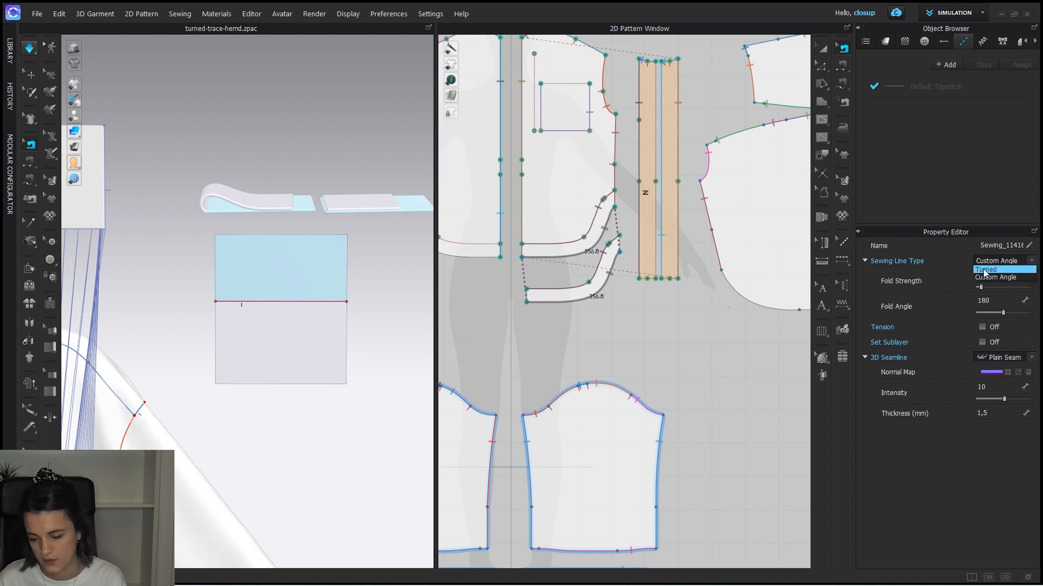
left_click(986, 270)
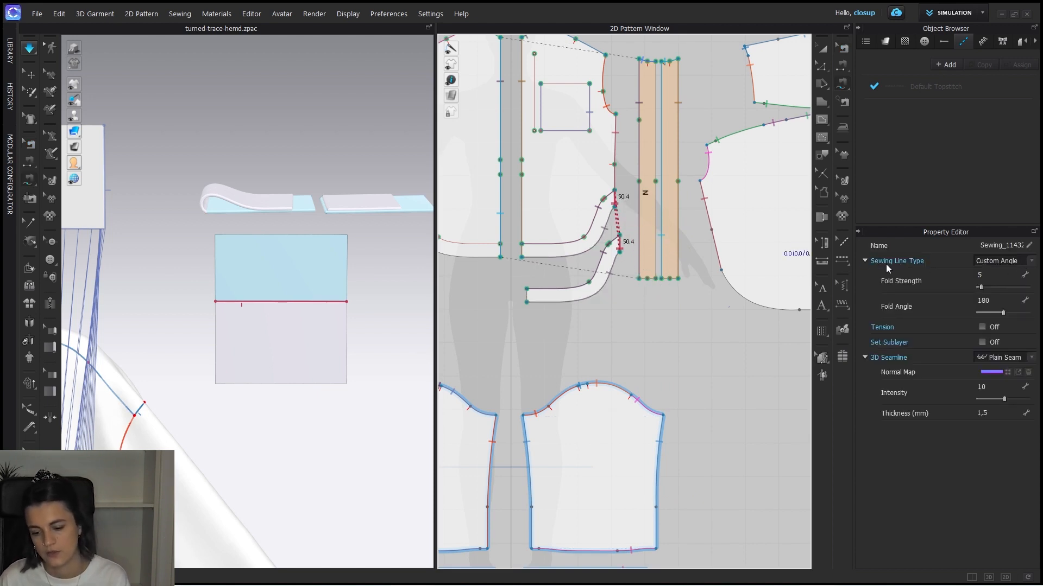
Set the short facing-end seam's Sewing Line Type to Turned.
left_click(1000, 260)
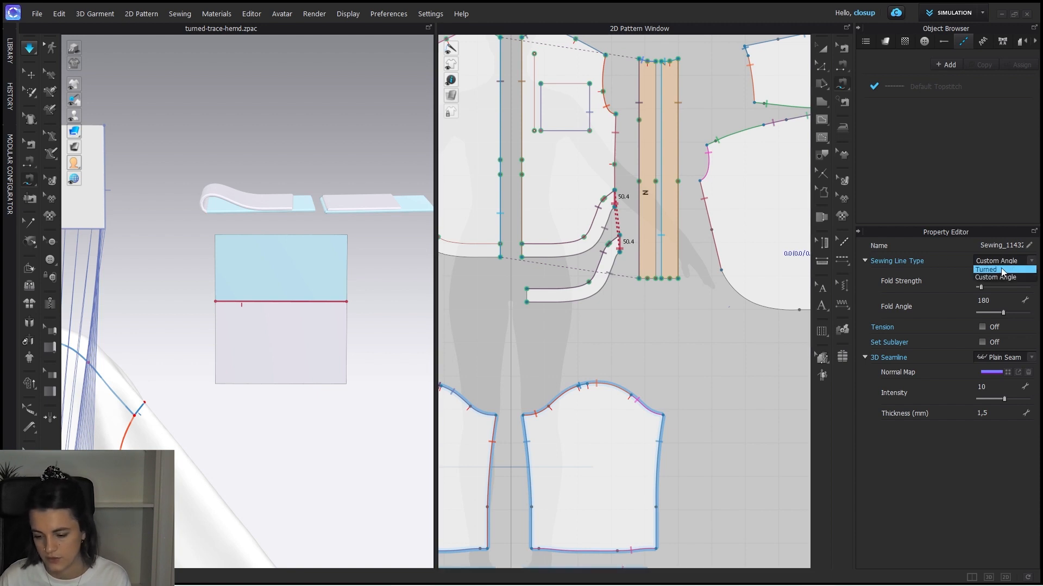
left_click(986, 269)
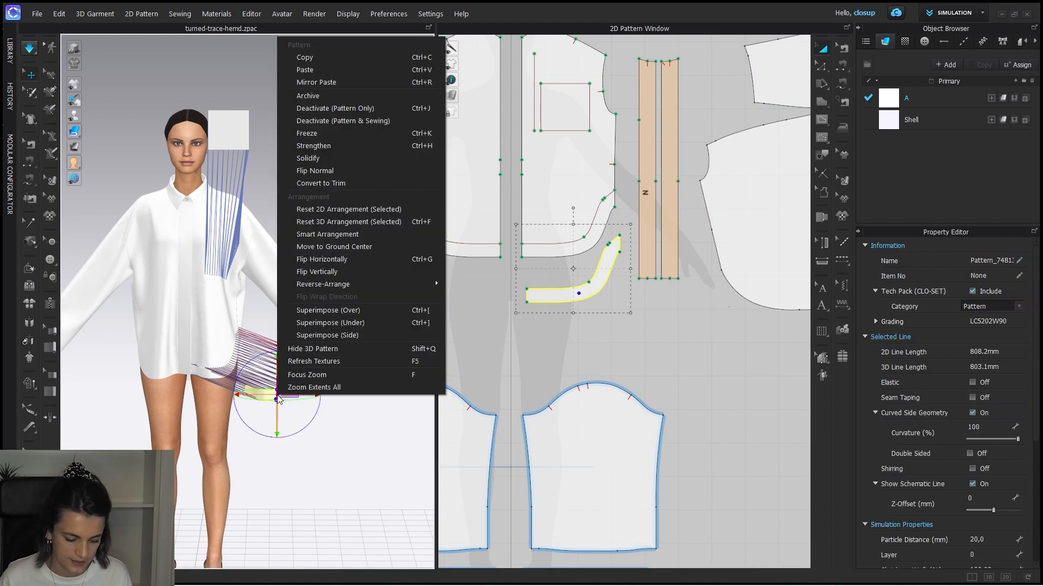
mouse_move(327, 327)
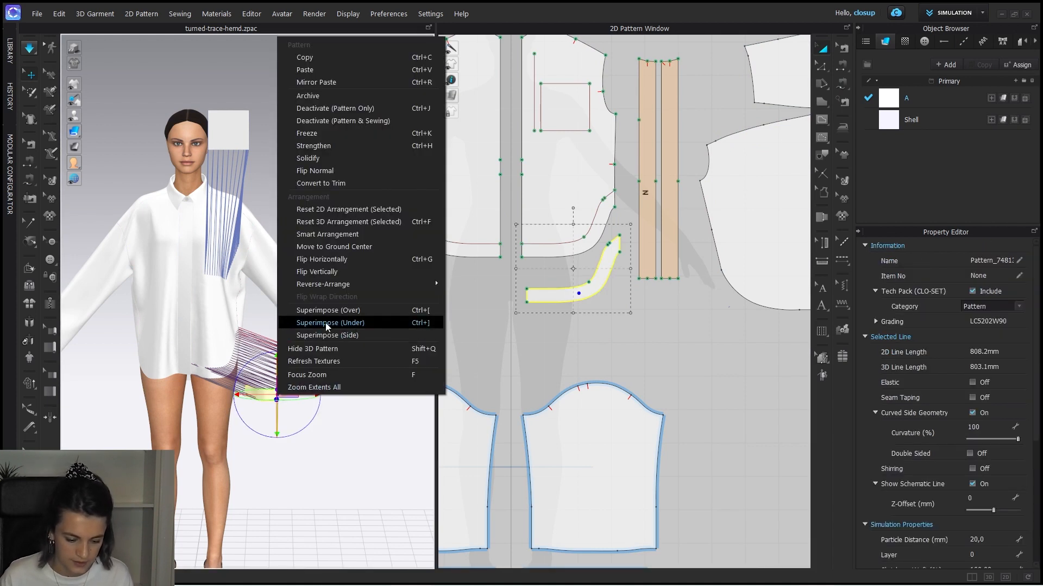
Superimpose the hem facing under the shirt hem and bring up arrangement options for the pocket.
left_click(329, 322)
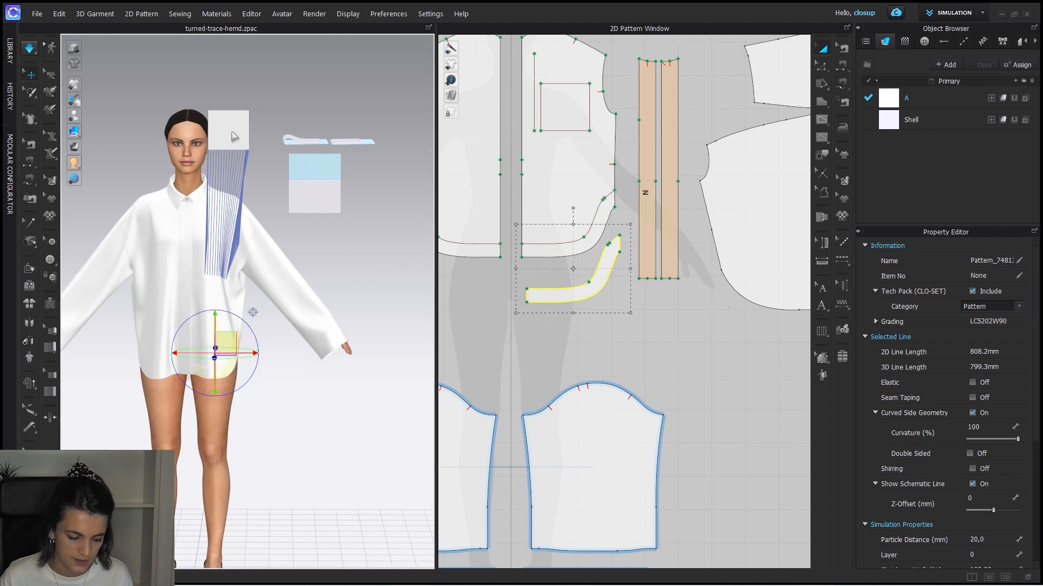
right_click(229, 139)
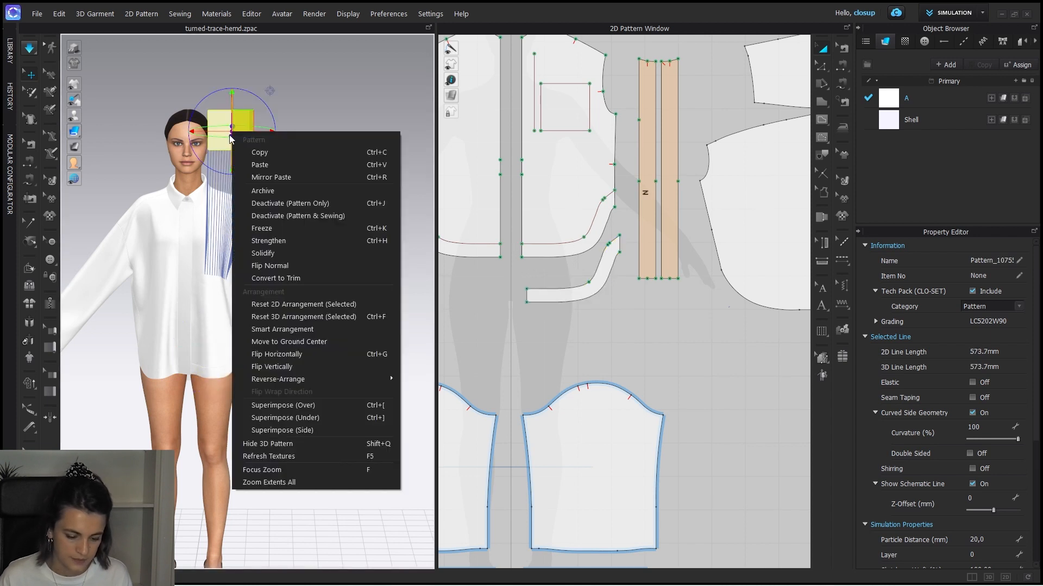
mouse_move(299, 406)
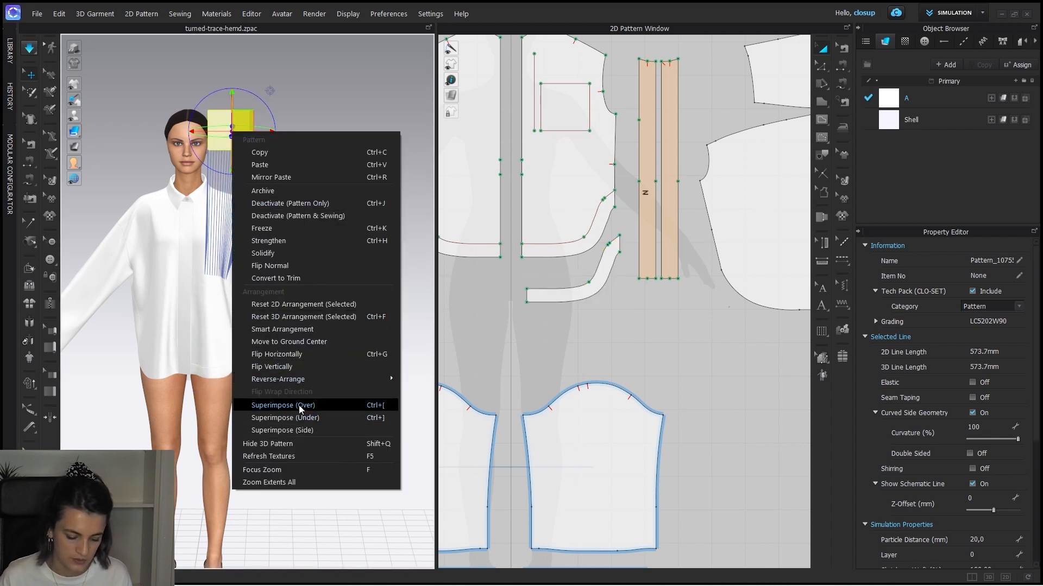